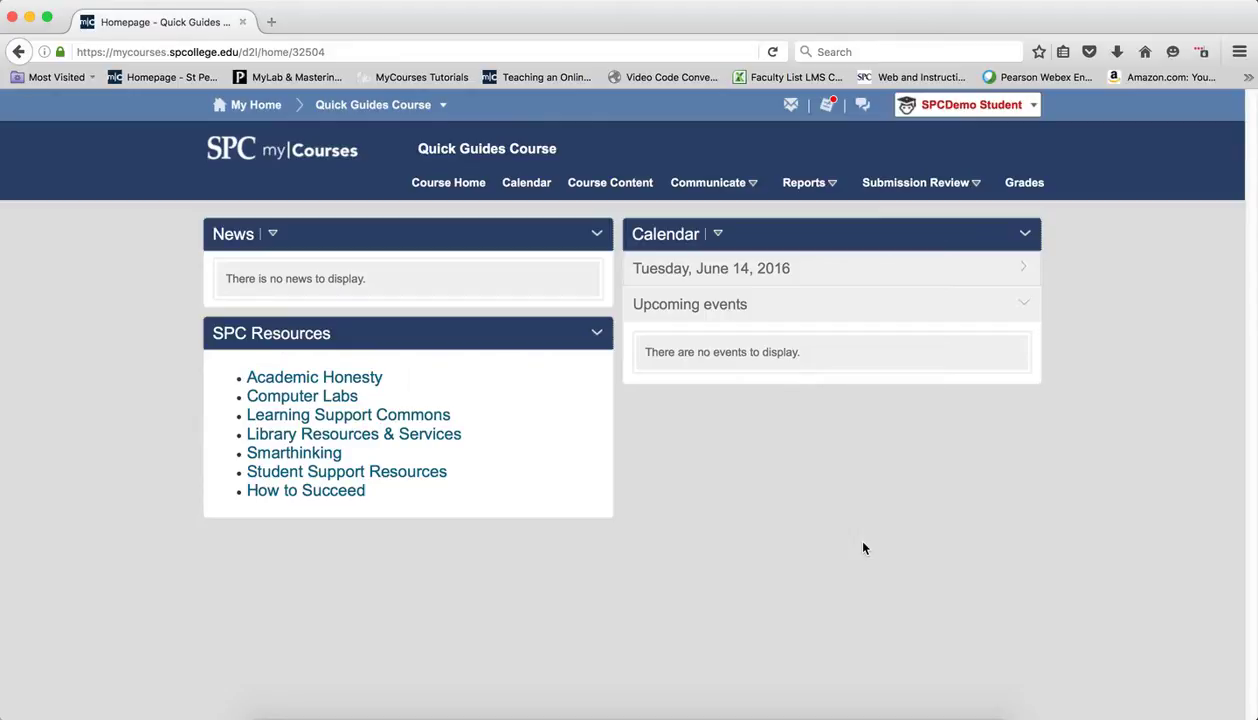
mouse_move(610, 188)
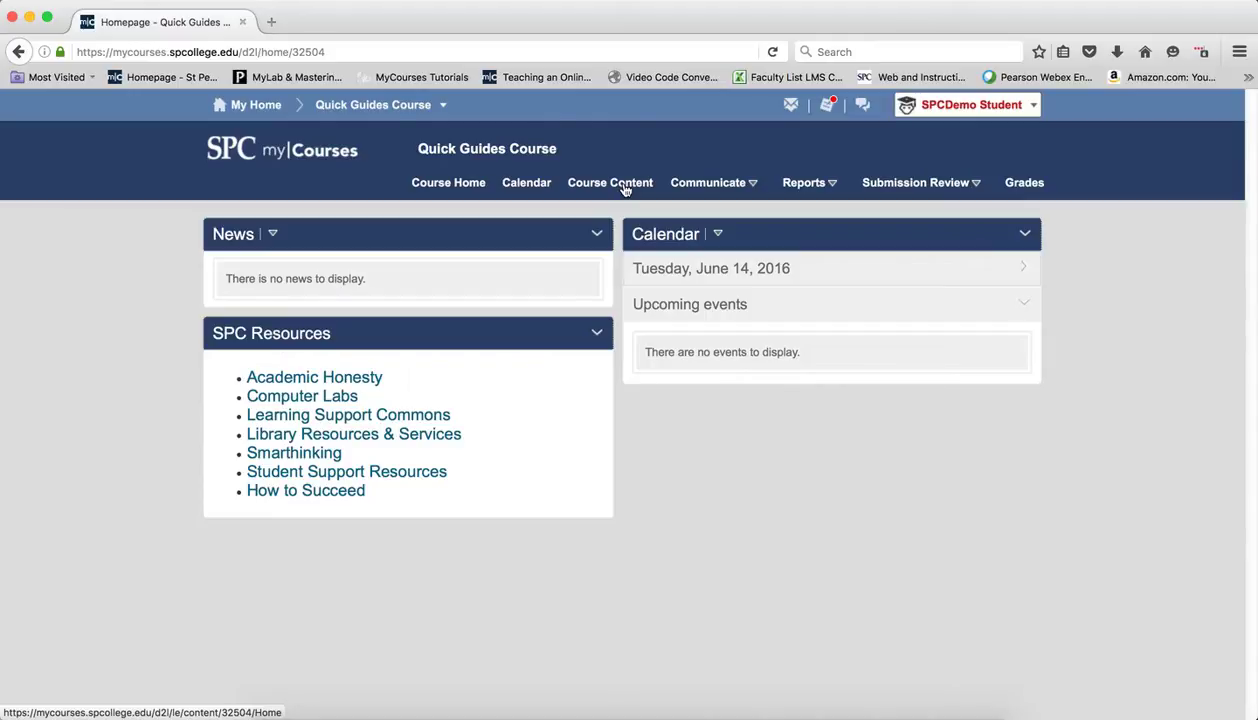
Navigate Course Content to Module 1 Dropbox and choose an existing item to submit
left_click(610, 182)
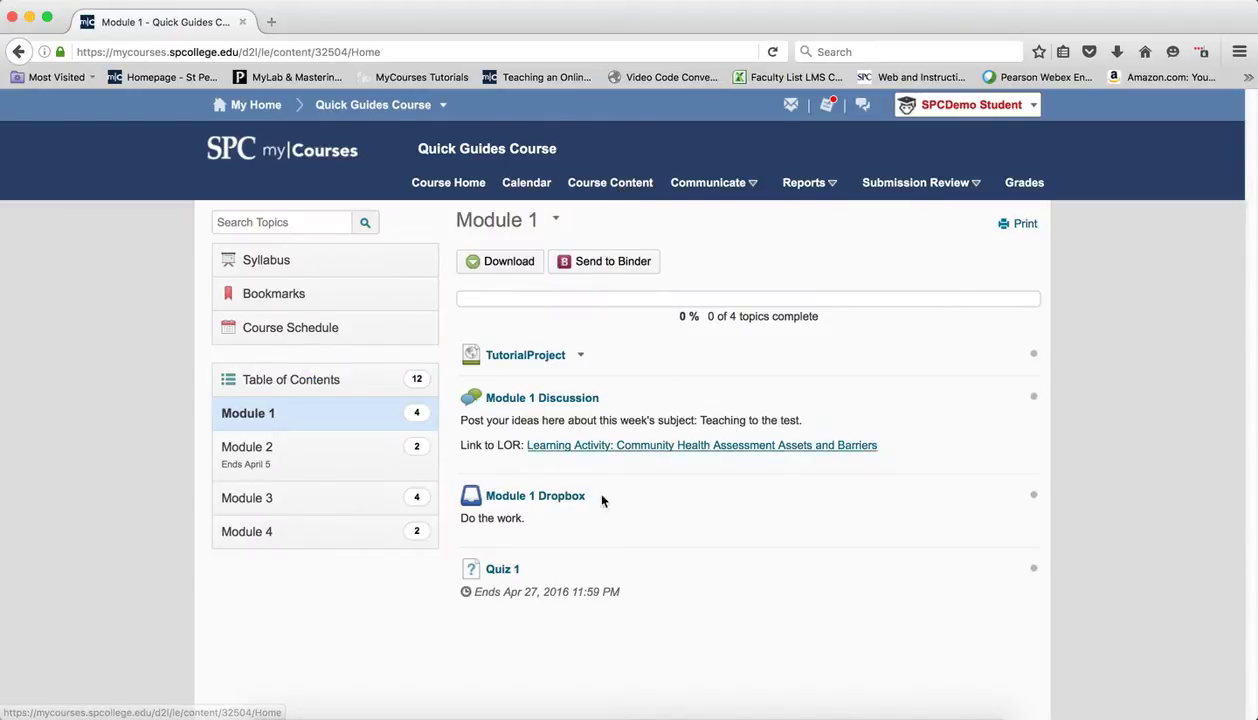
left_click(534, 496)
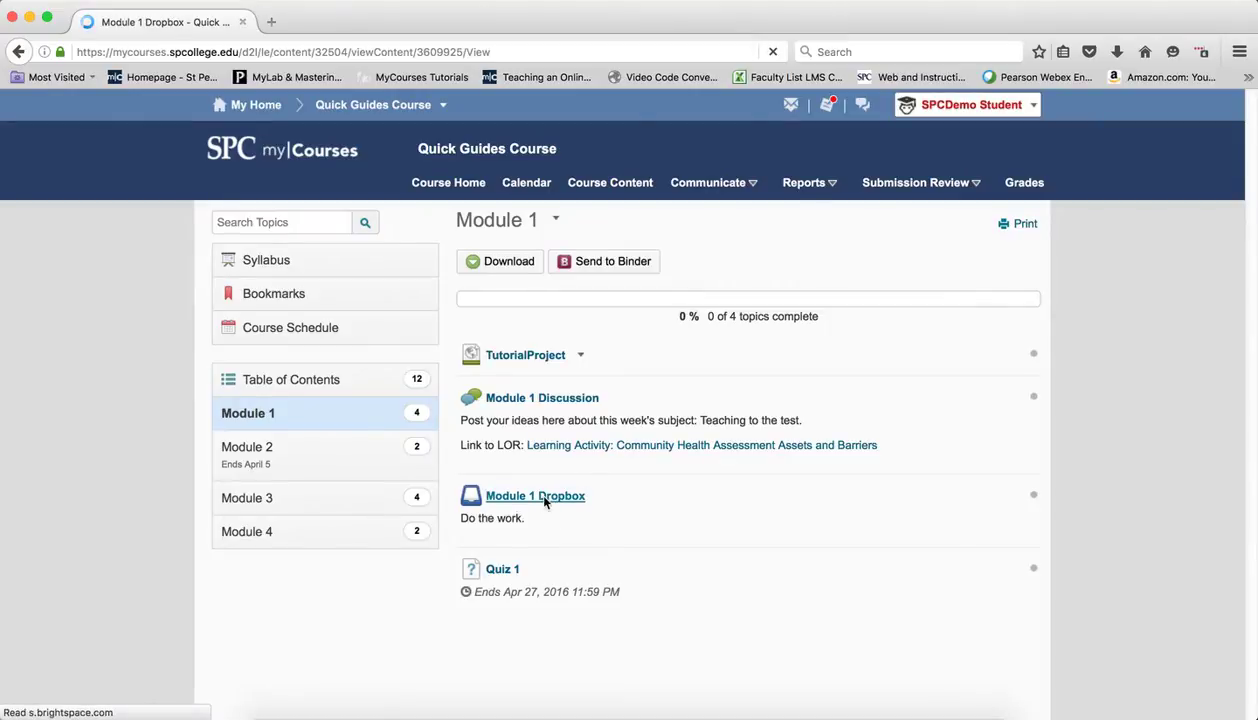
left_click(536, 496)
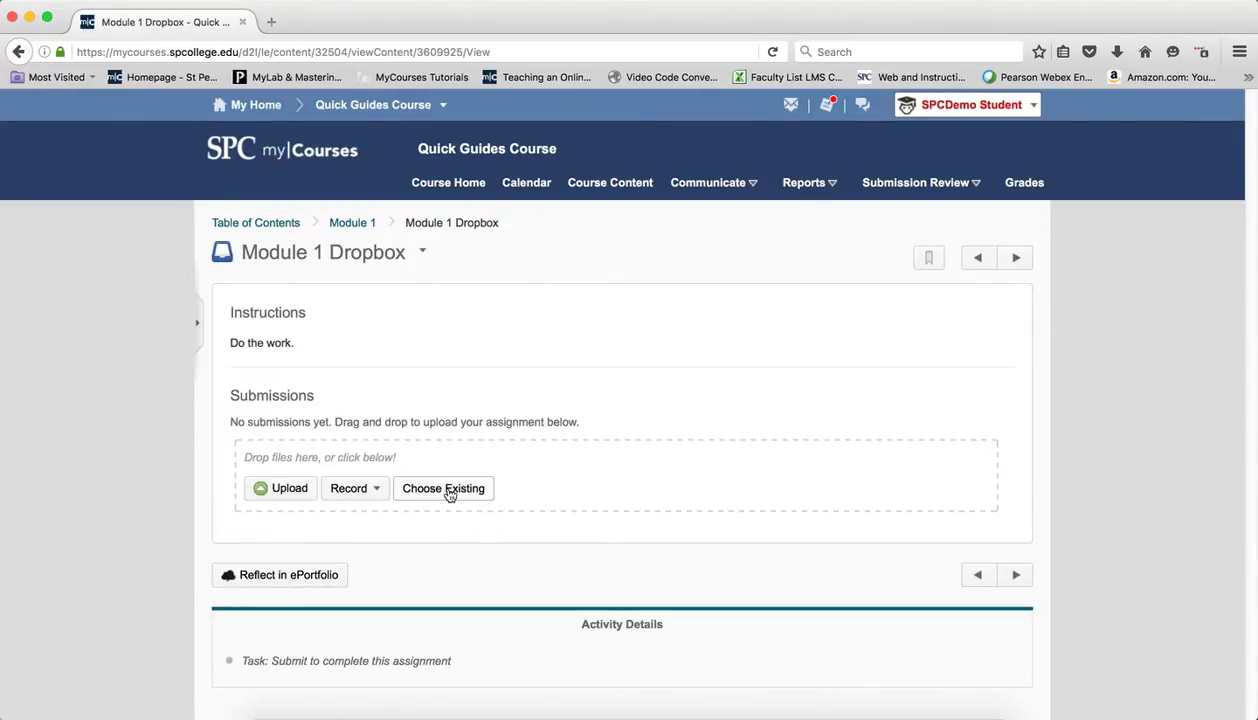
left_click(444, 488)
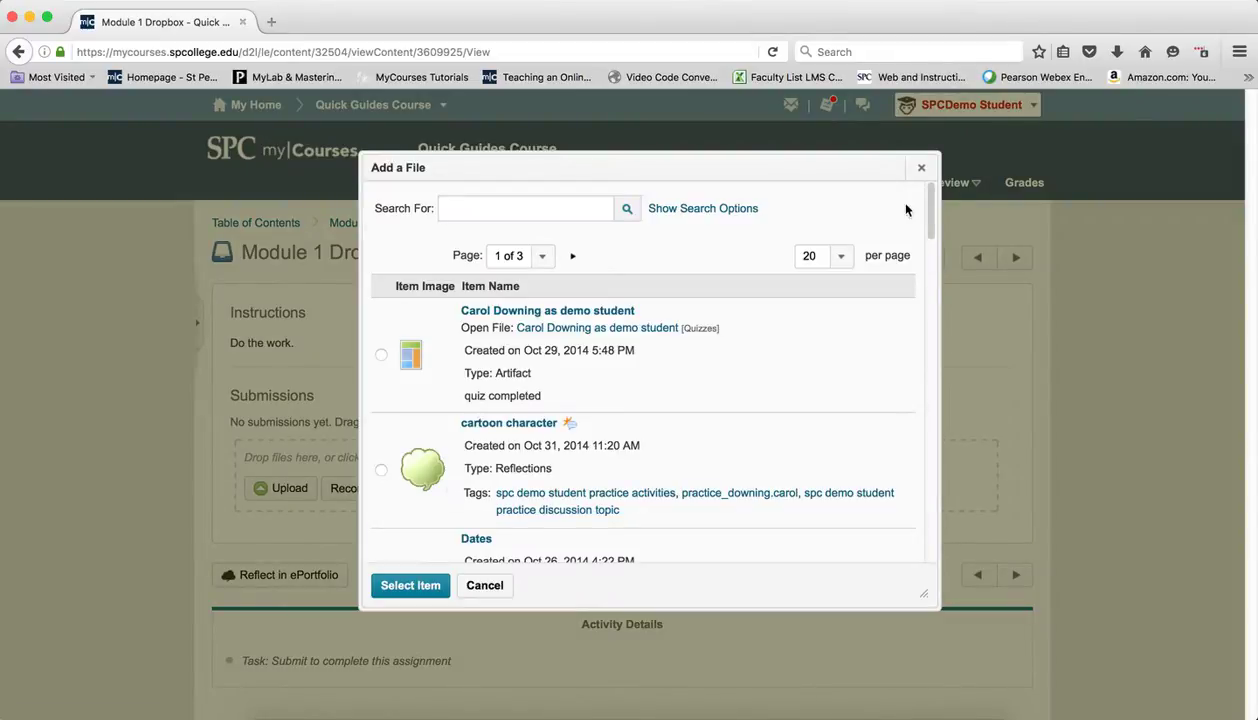
Go via Submission Review > Dropboxes to Module 1 Dropbox and start Add a File
left_click(484, 584)
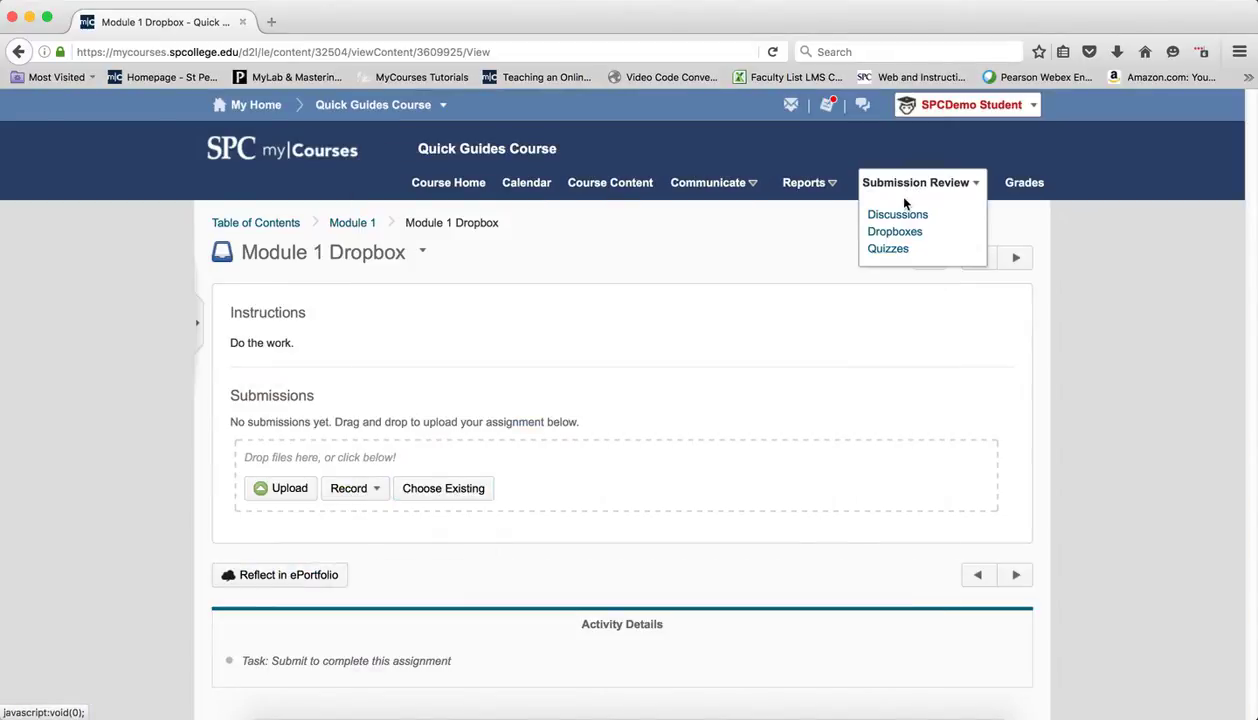
left_click(894, 232)
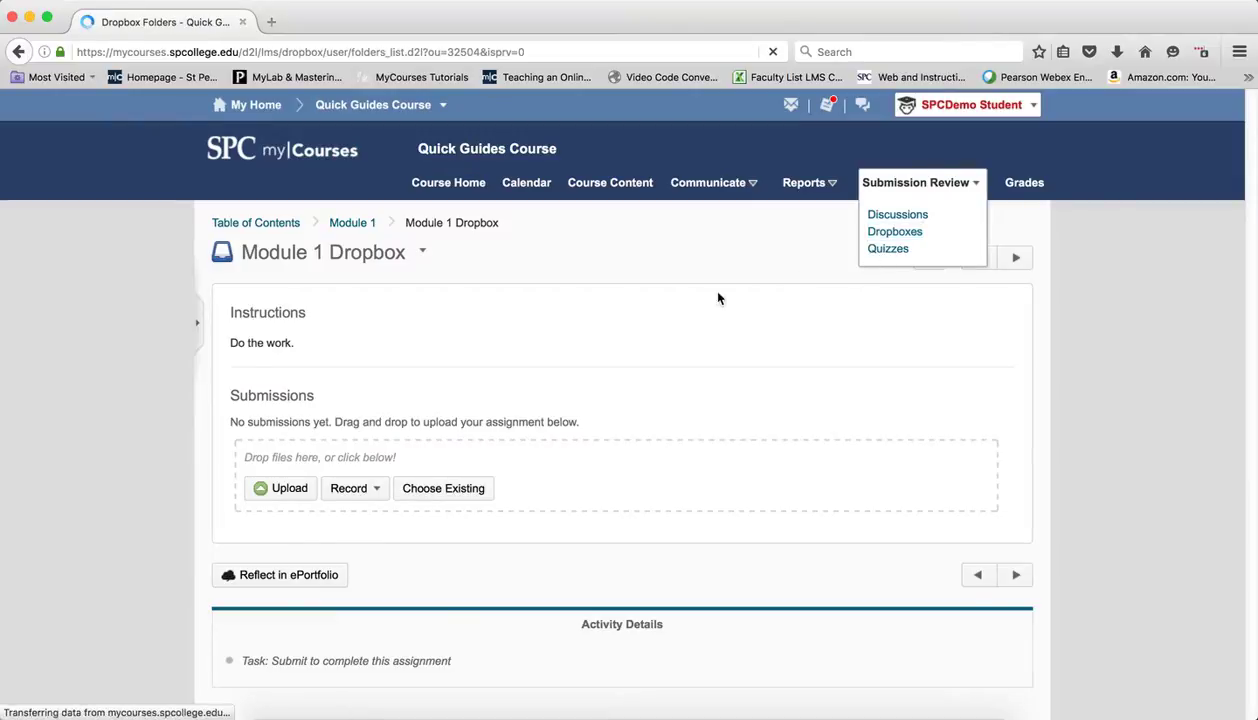
left_click(896, 232)
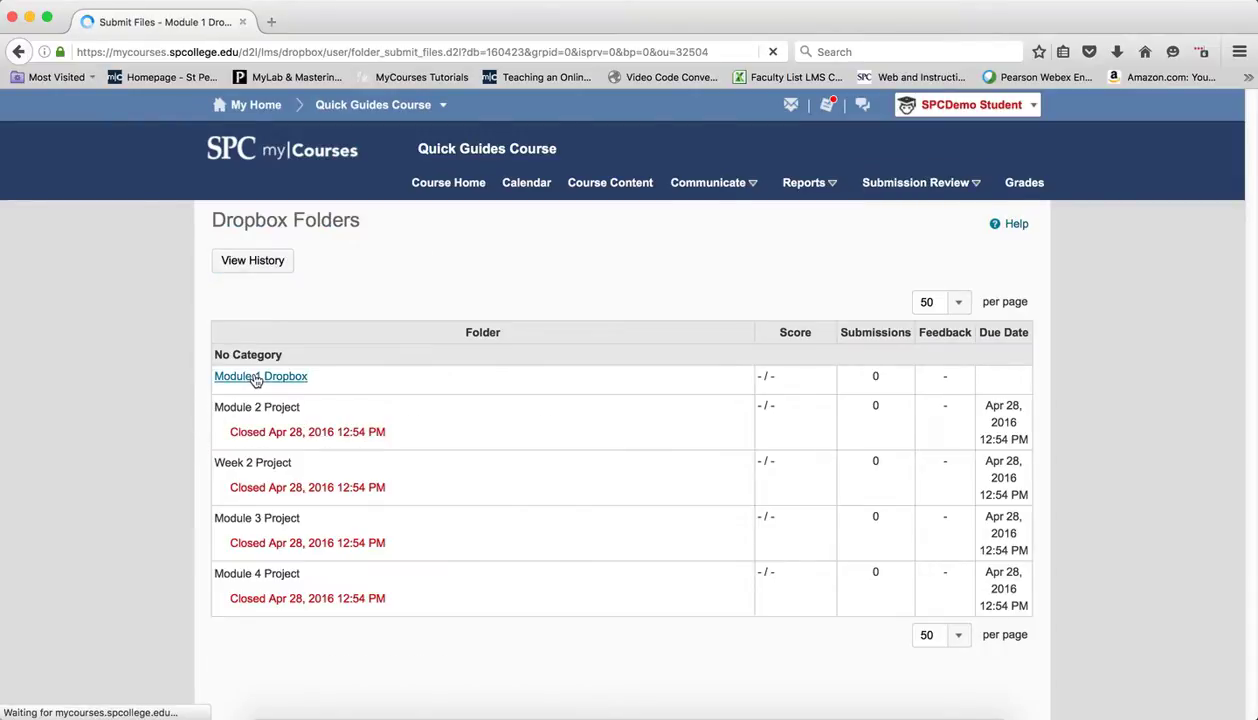
left_click(260, 376)
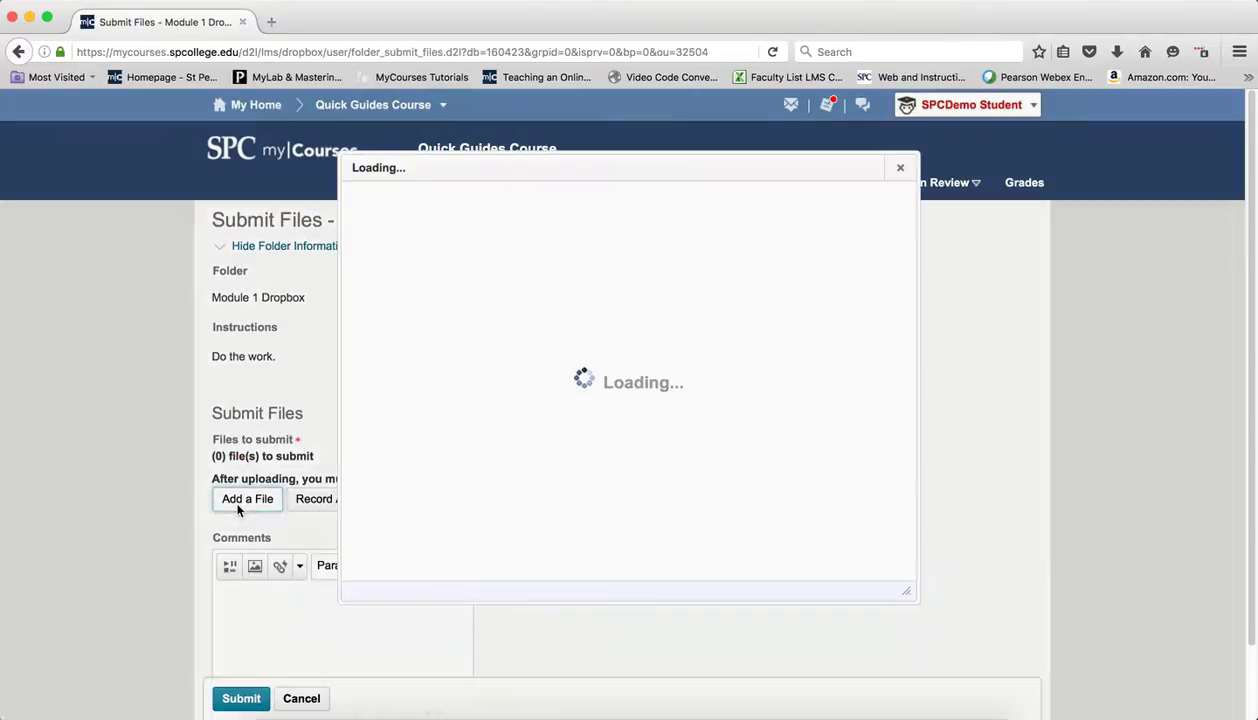
left_click(248, 500)
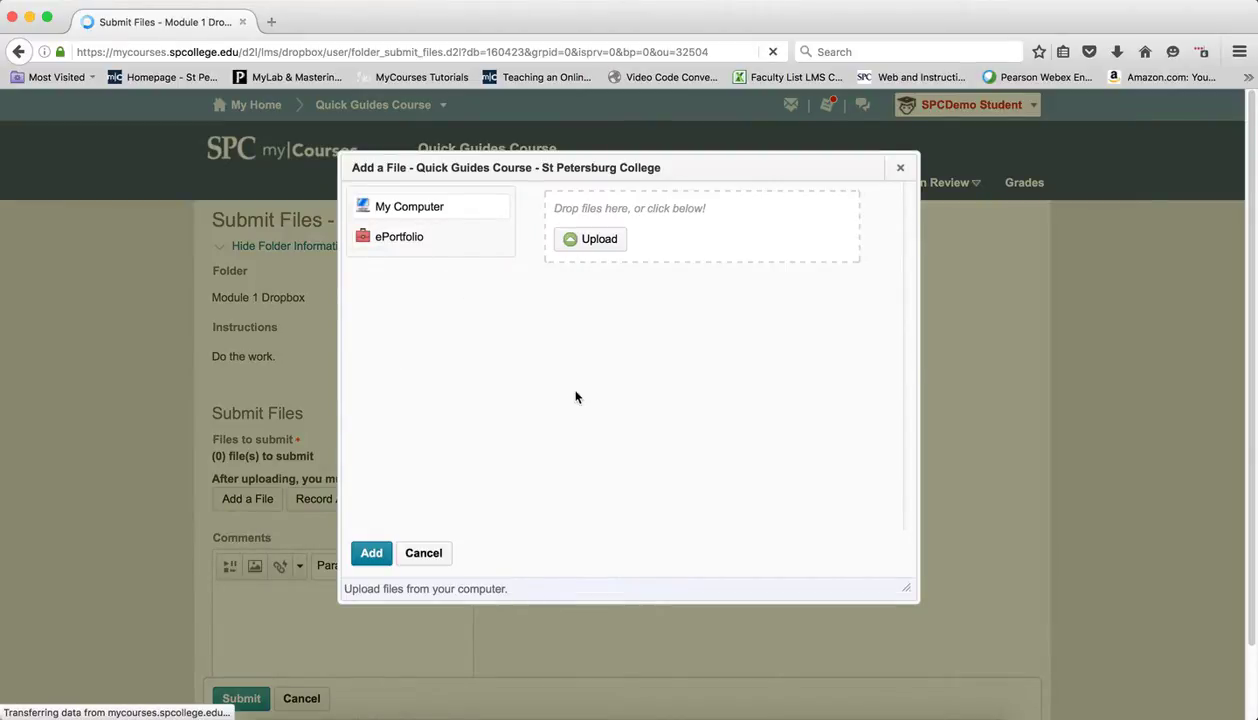
Attach the completed-quiz ePortfolio artifact "Carol Downing as demo student" to the submission
left_click(400, 236)
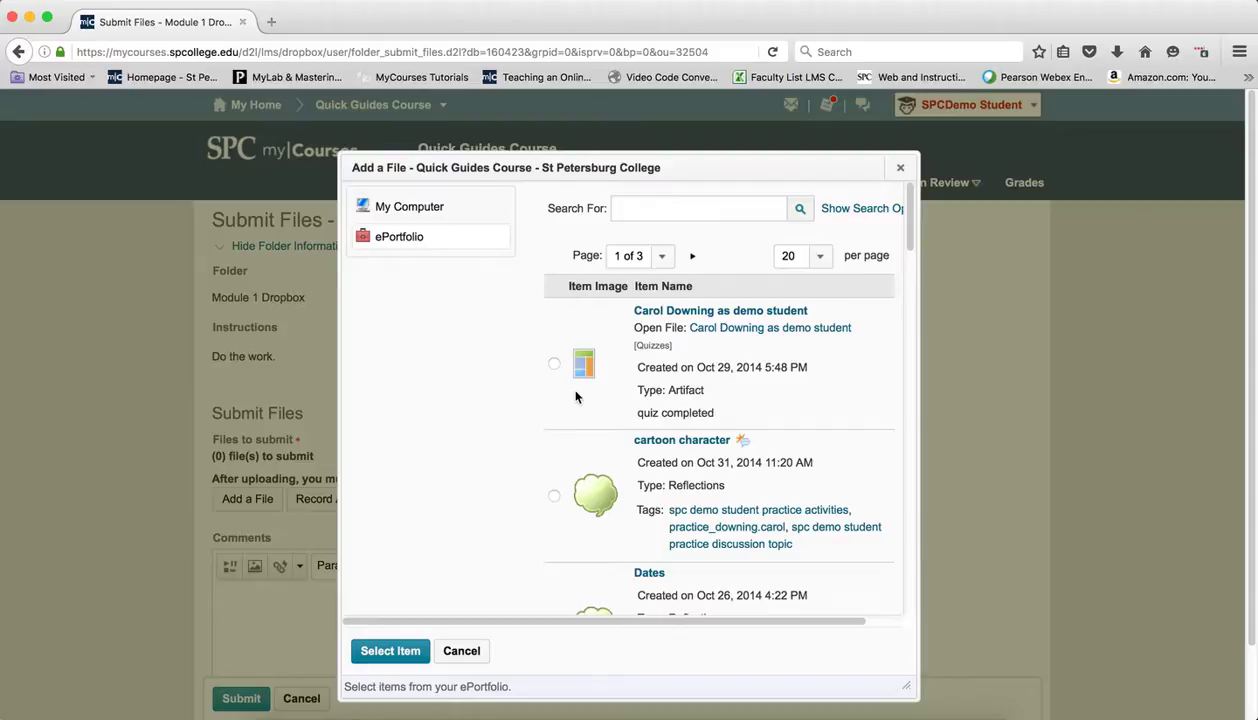
mouse_move(556, 368)
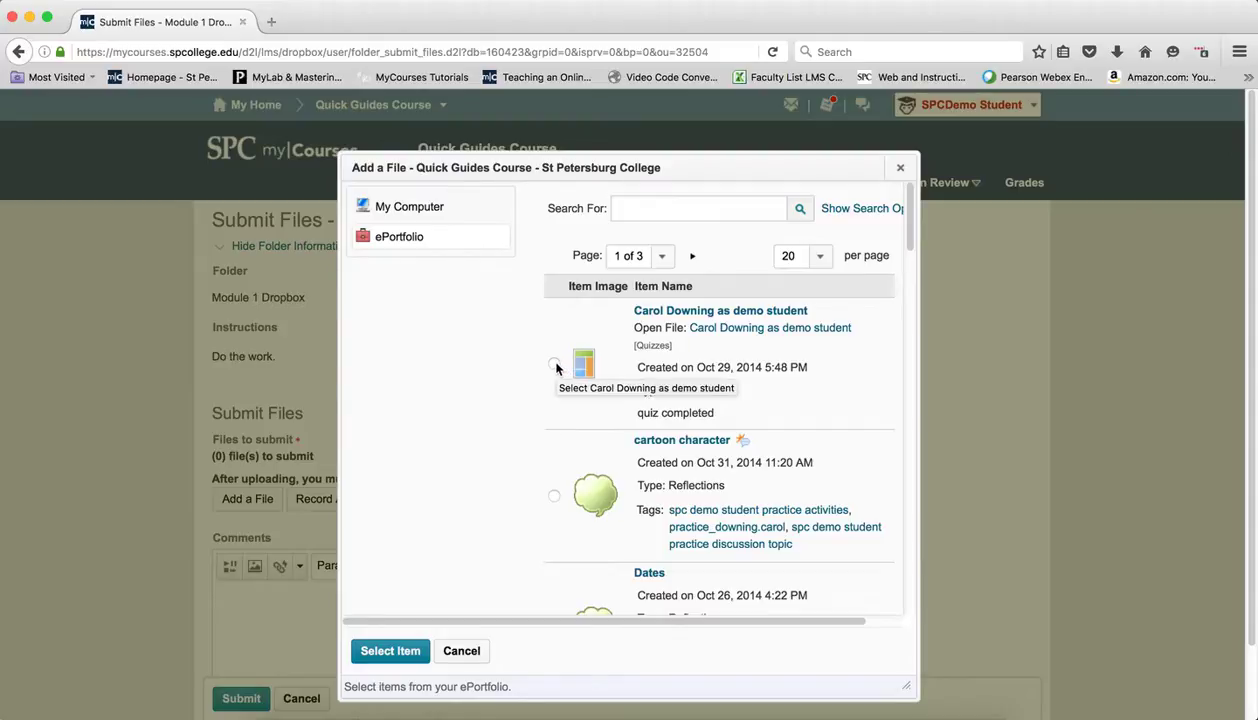
left_click(554, 364)
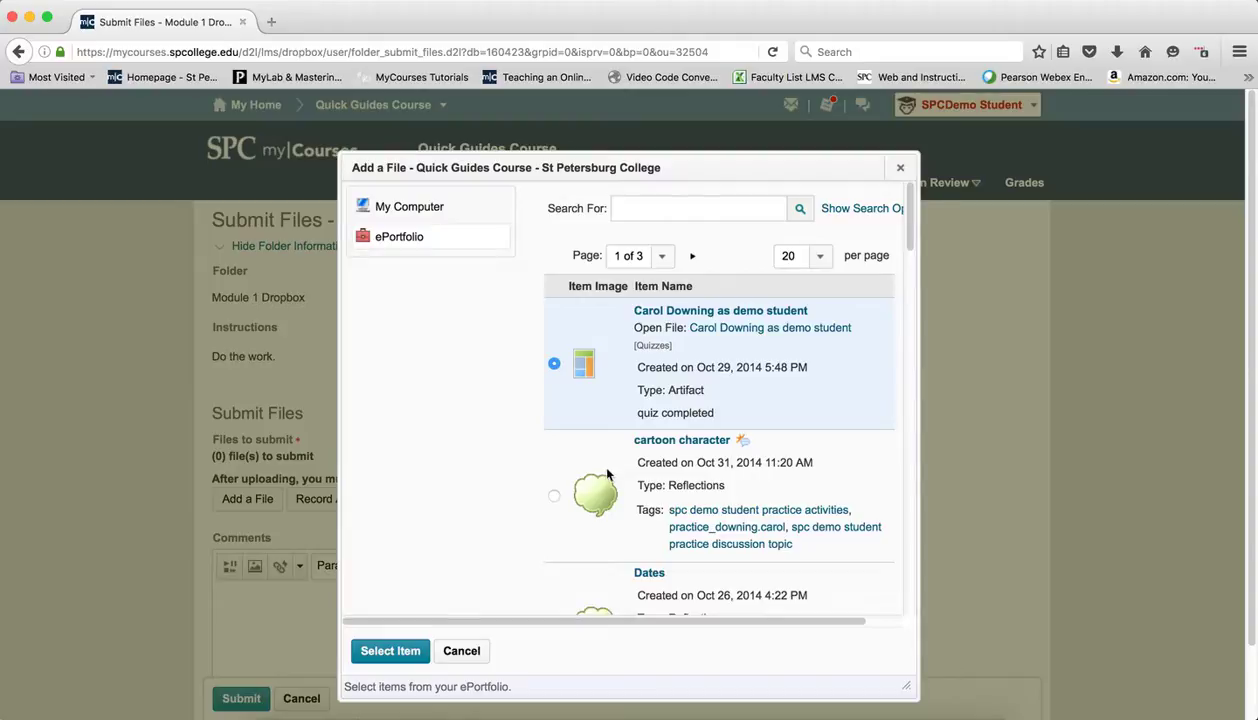
left_click(390, 652)
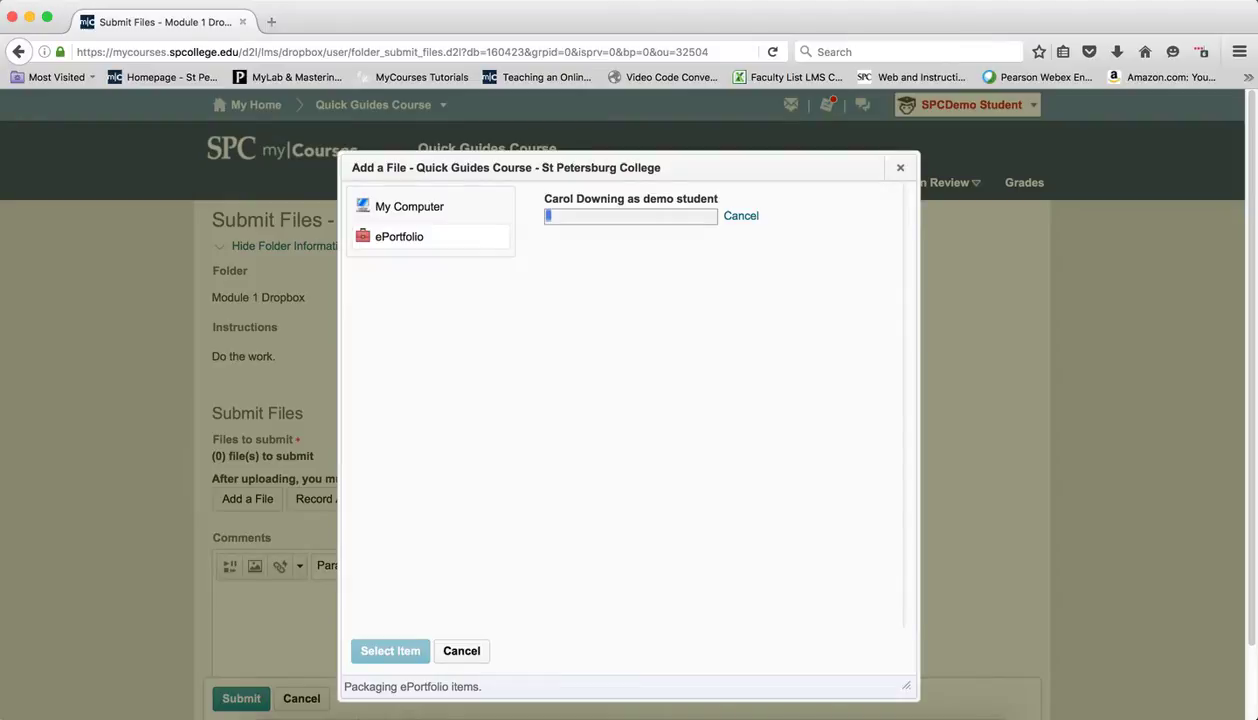
left_click(390, 652)
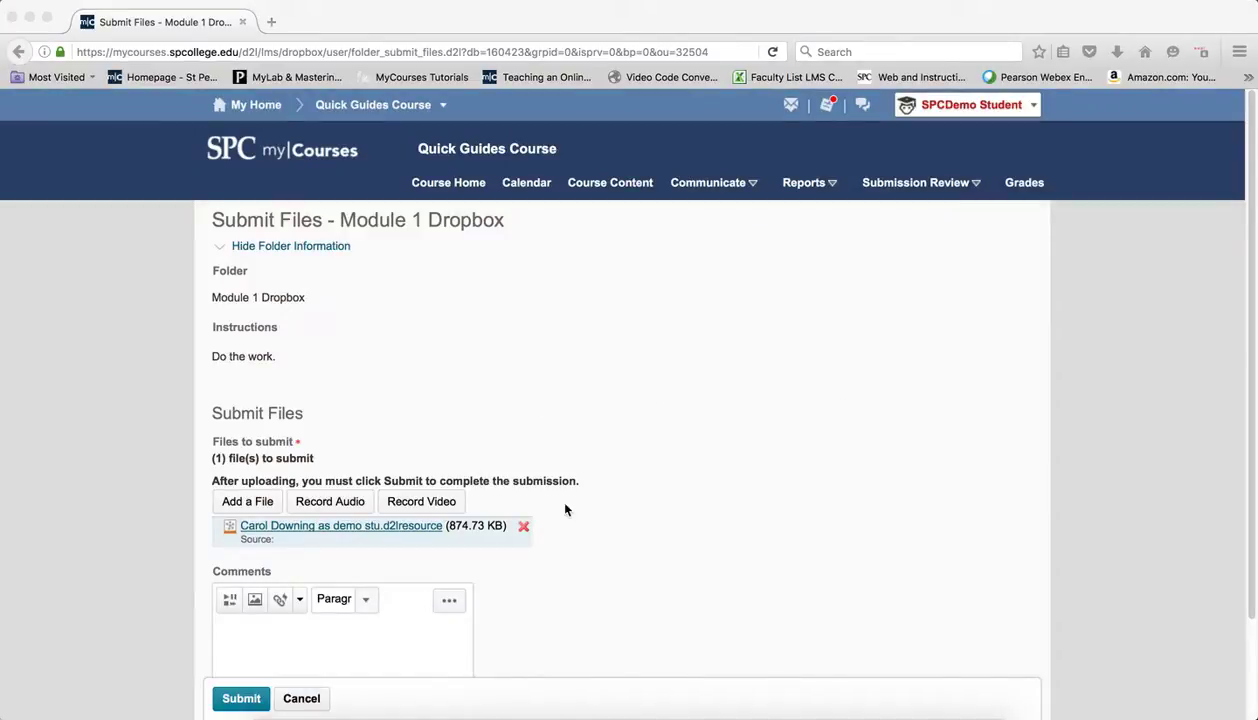
mouse_move(588, 518)
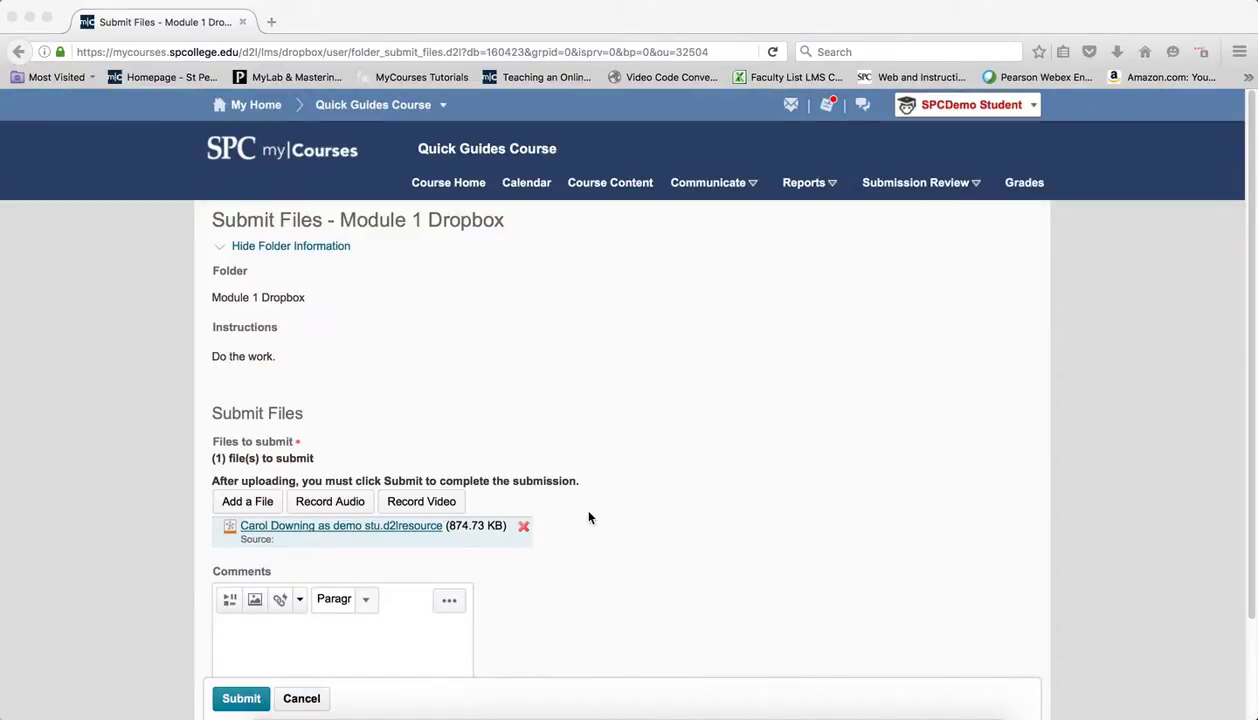
mouse_move(600, 524)
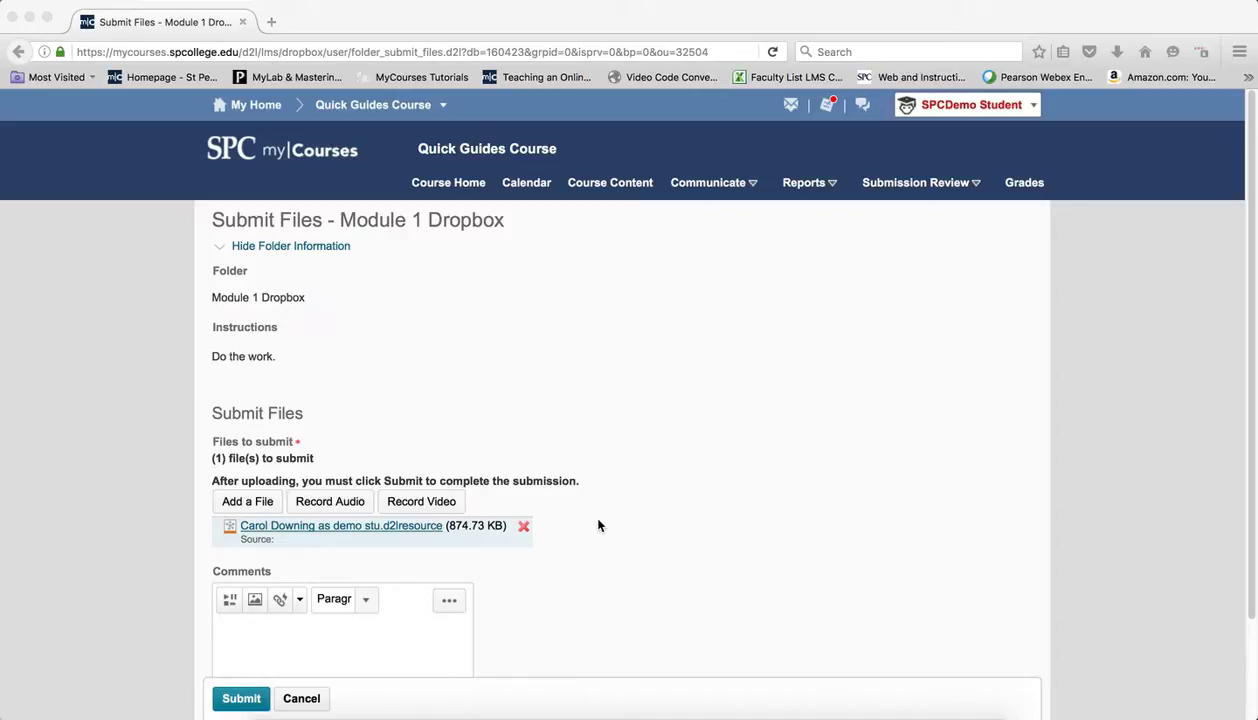
mouse_move(240, 504)
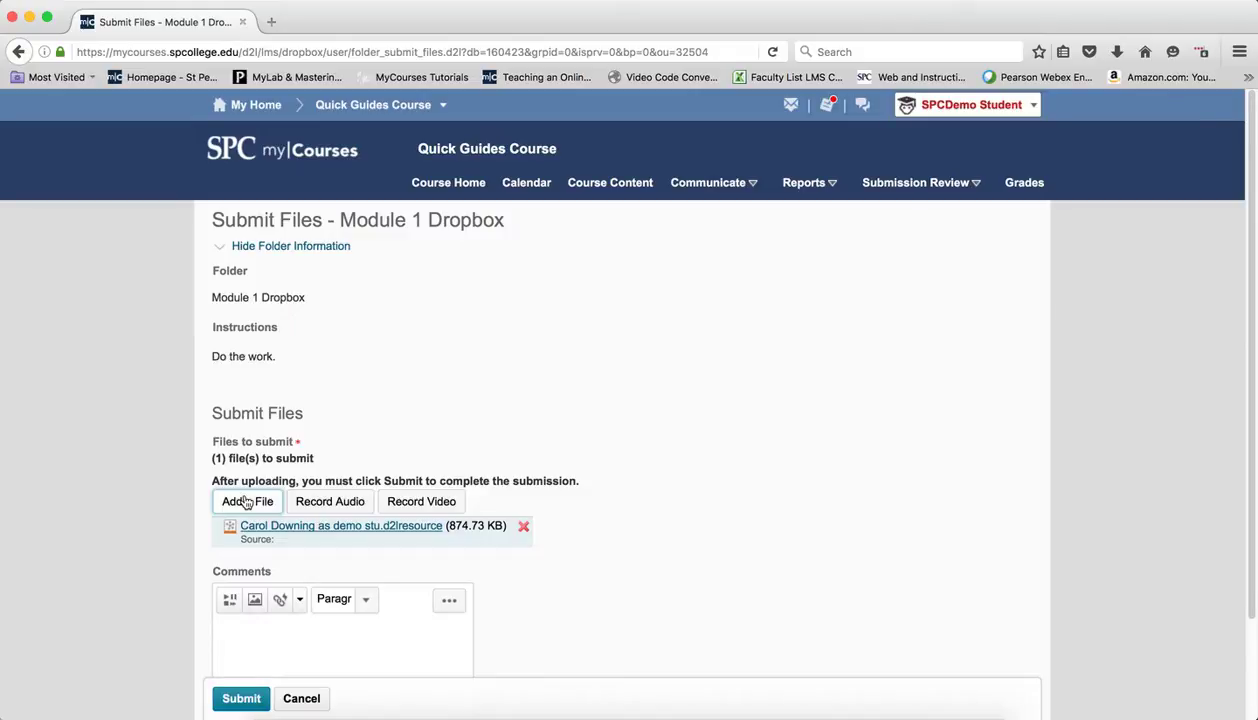
Attach the cartoon character reflection from ePortfolio as the second file
left_click(248, 500)
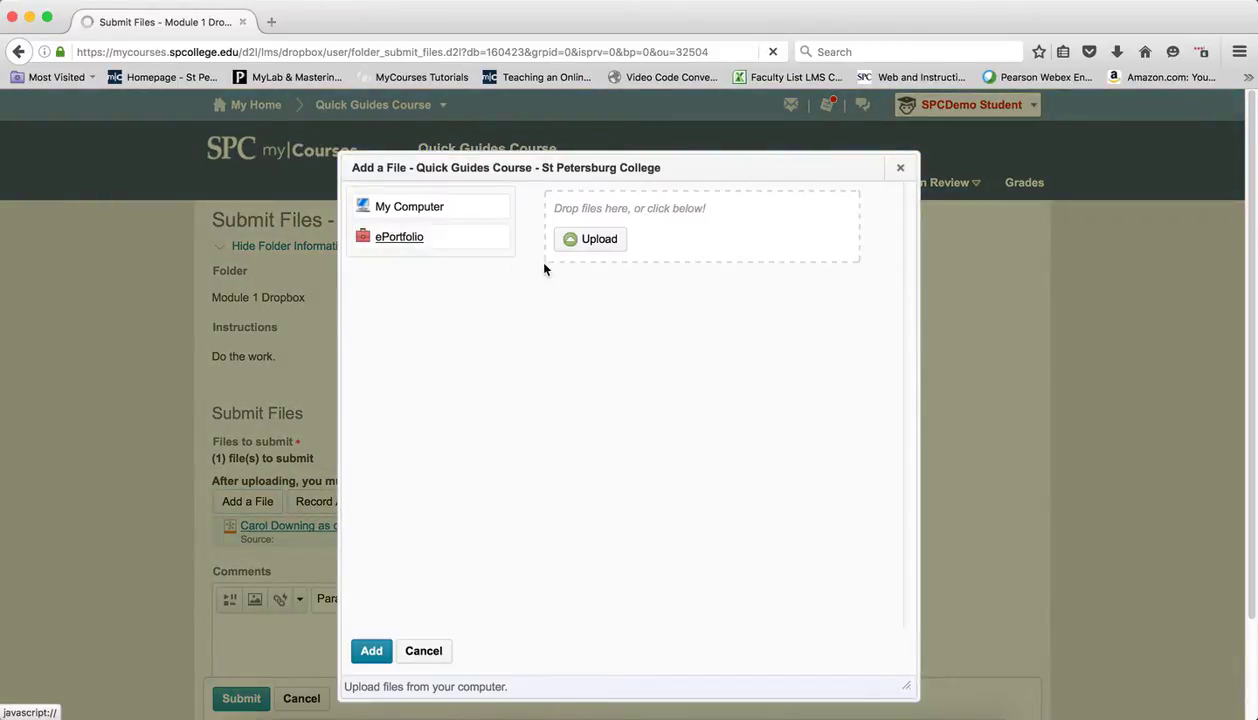
left_click(398, 236)
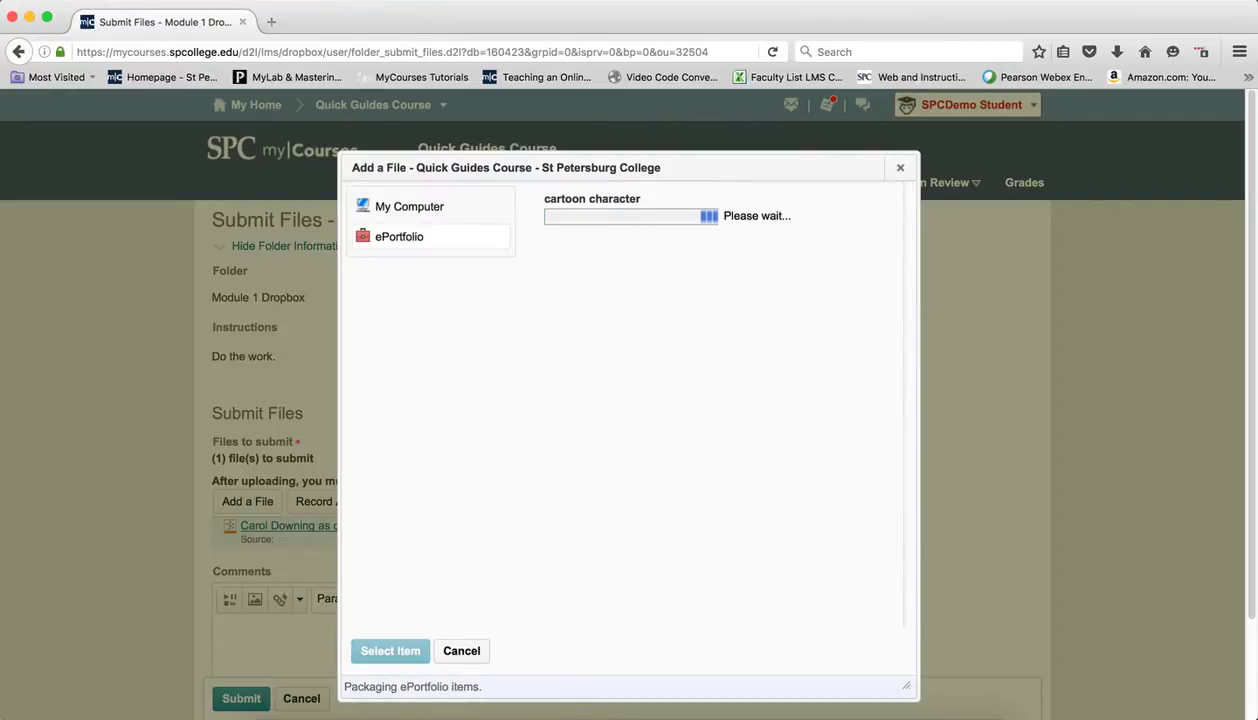
left_click(388, 652)
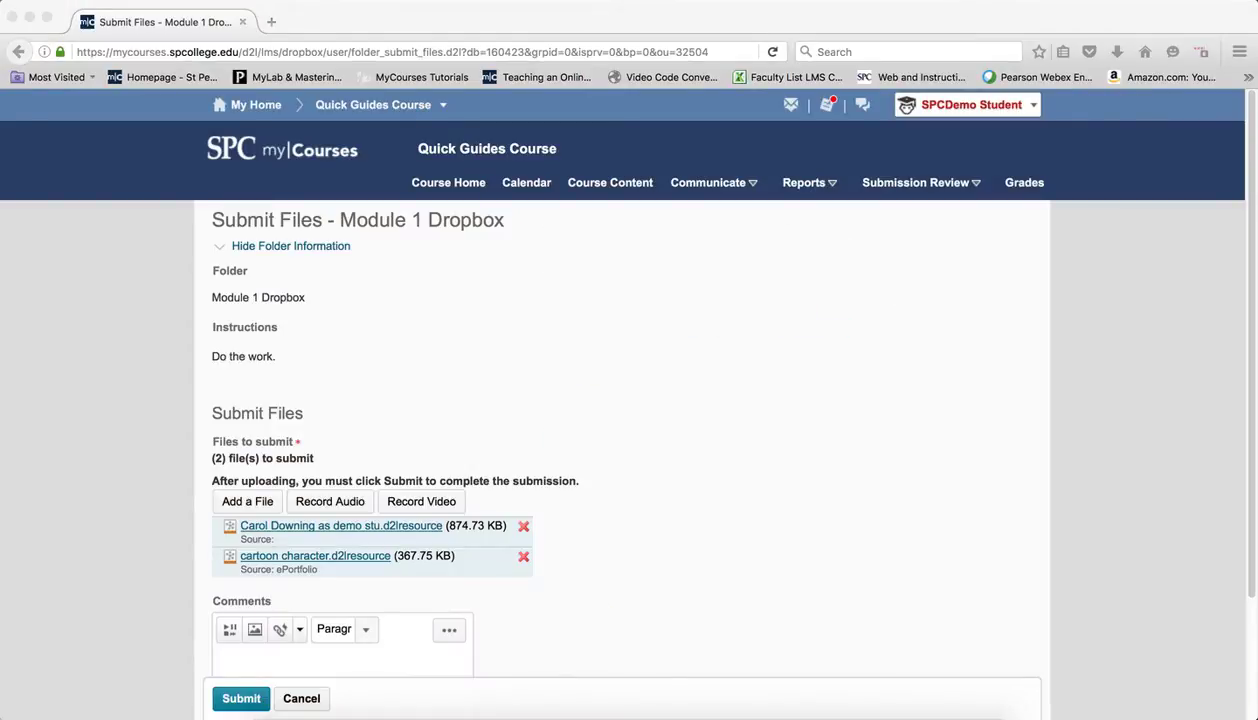
Submit both files to Module 1 Dropbox and finish at the upload results
scroll("down", 3)
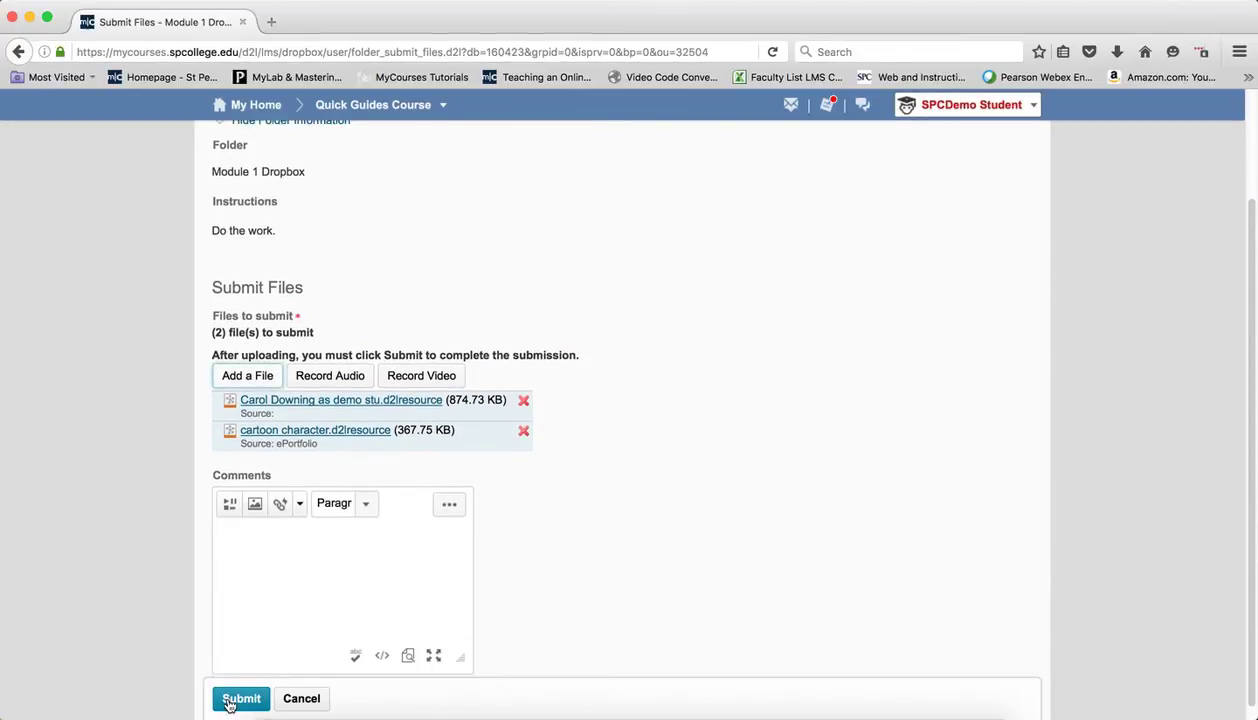
left_click(240, 698)
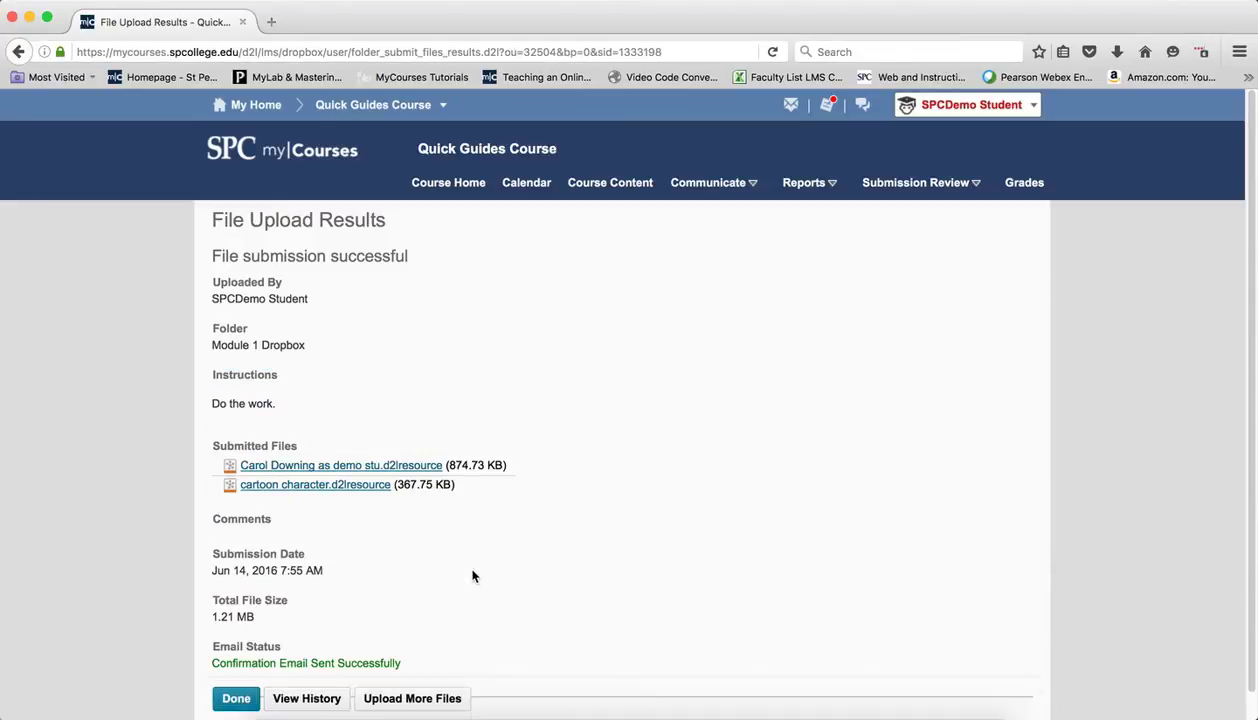
left_click(236, 698)
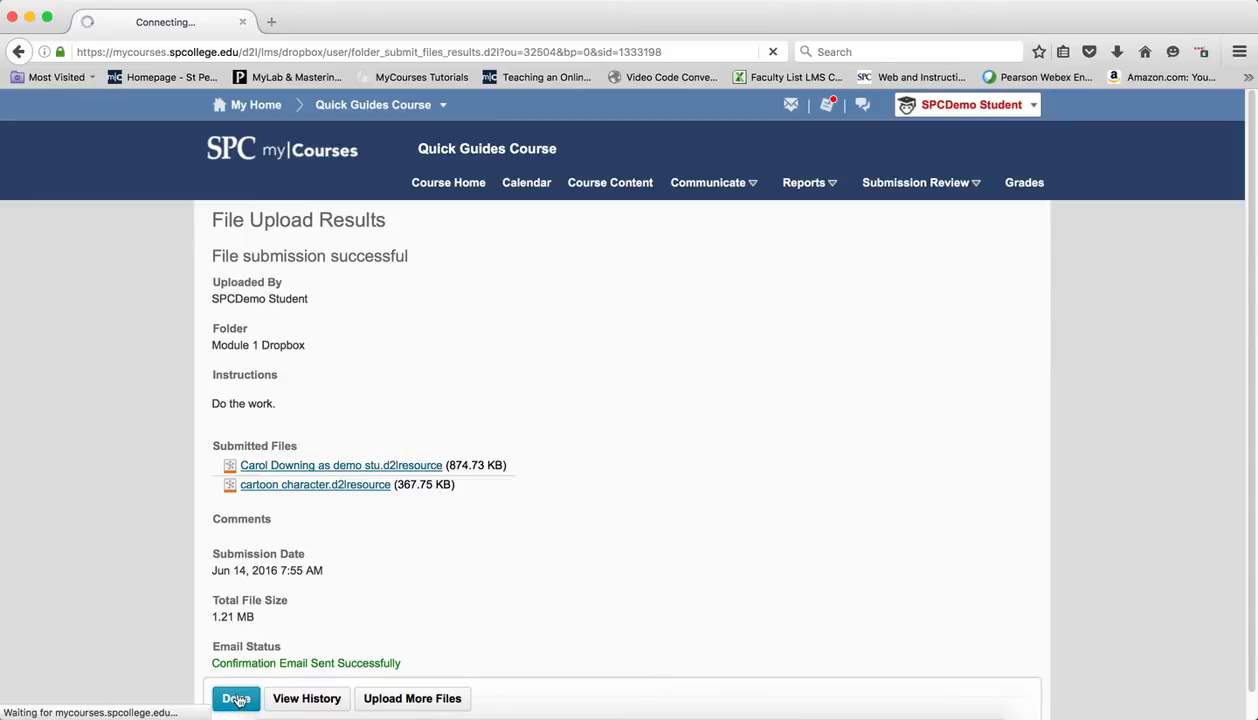